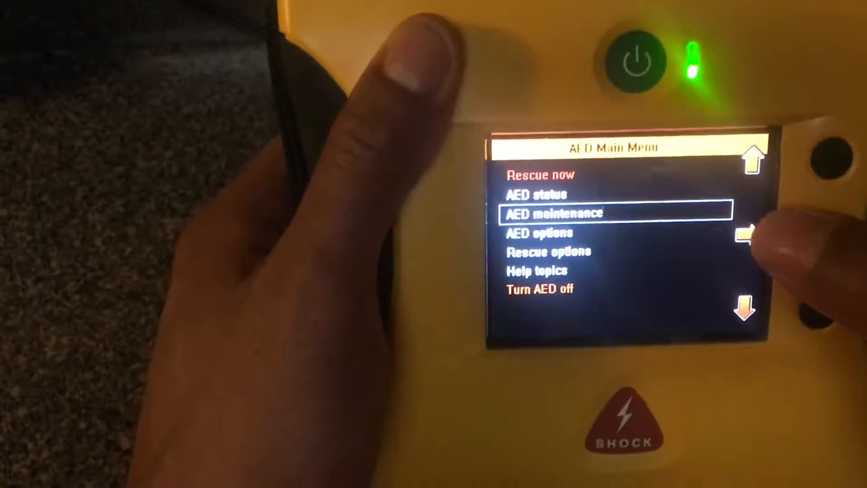
Step: Enter AED Maintenance from the Main Menu with the select arrow button
left_click(741, 234)
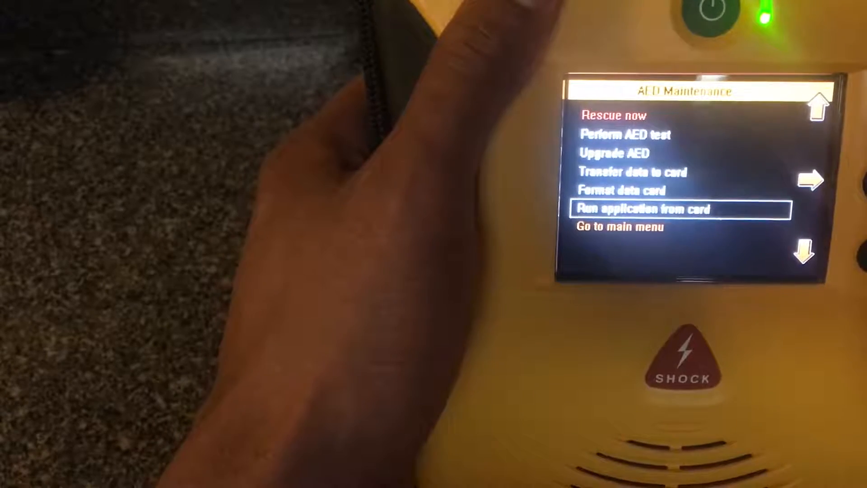
Step: Move up the maintenance options from Run application from card to Format data card
left_click(808, 104)
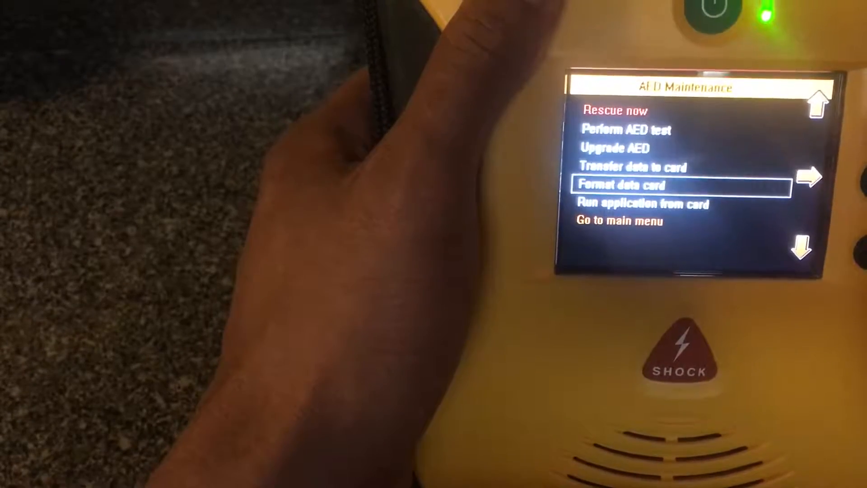